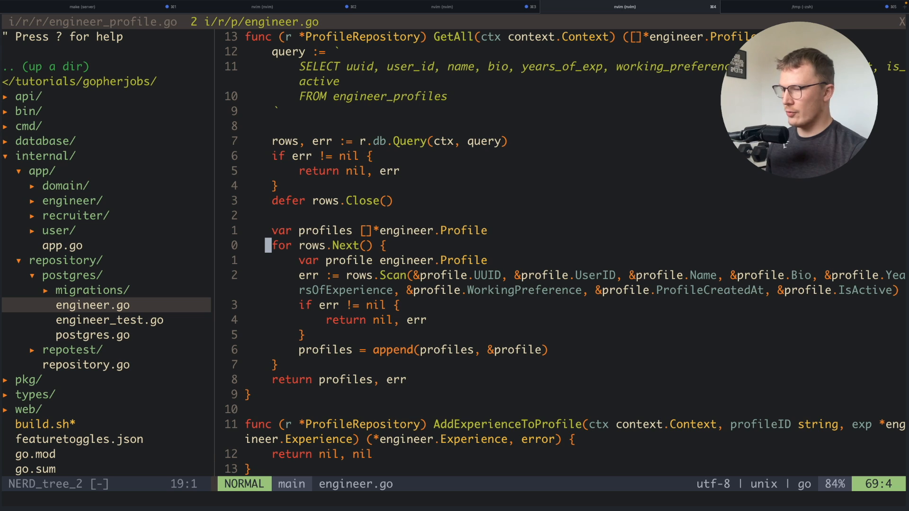
Scroll through the GetAll query in repository/postgres/engineer.go and select its lines.
{"action": "scroll", "scroll_direction": "down", "scroll_amount": 3}
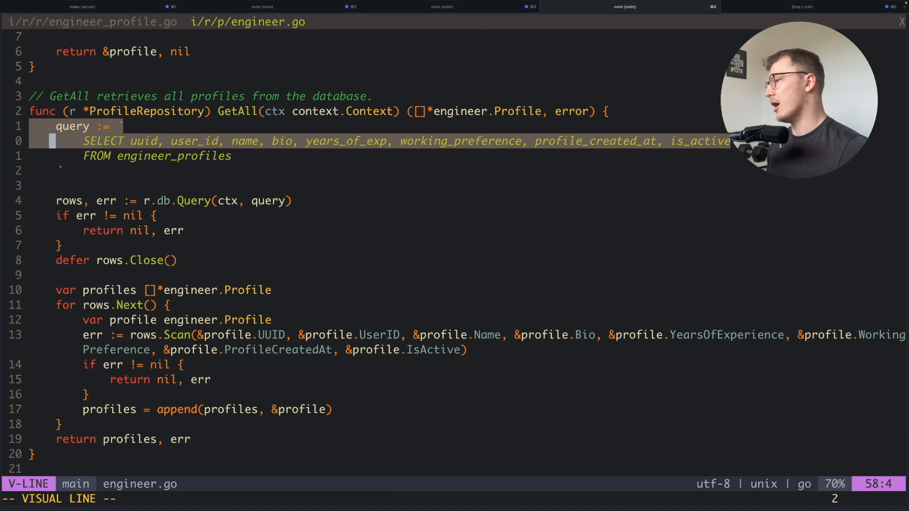
{"action": "key", "text": "Escape"}
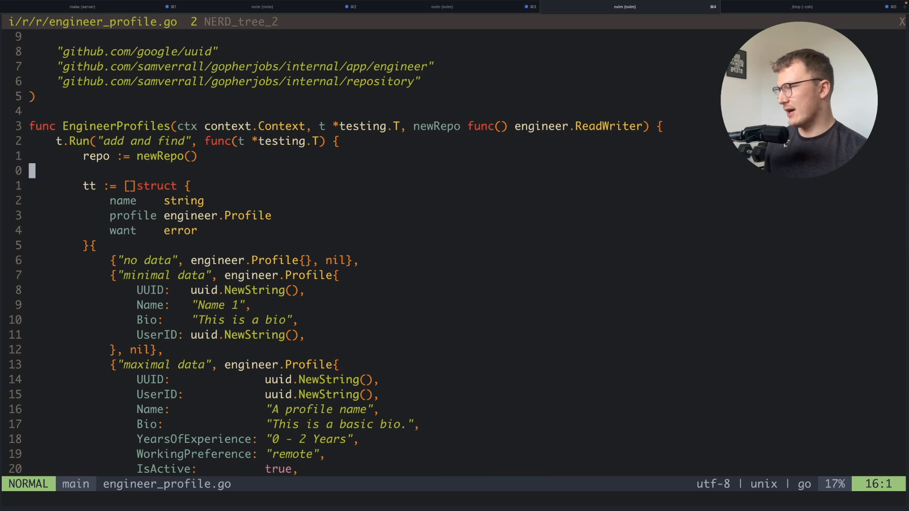
Scroll the EngineerProfiles test cases and select the AddProfile call line.
{"action": "key", "text": "k"}
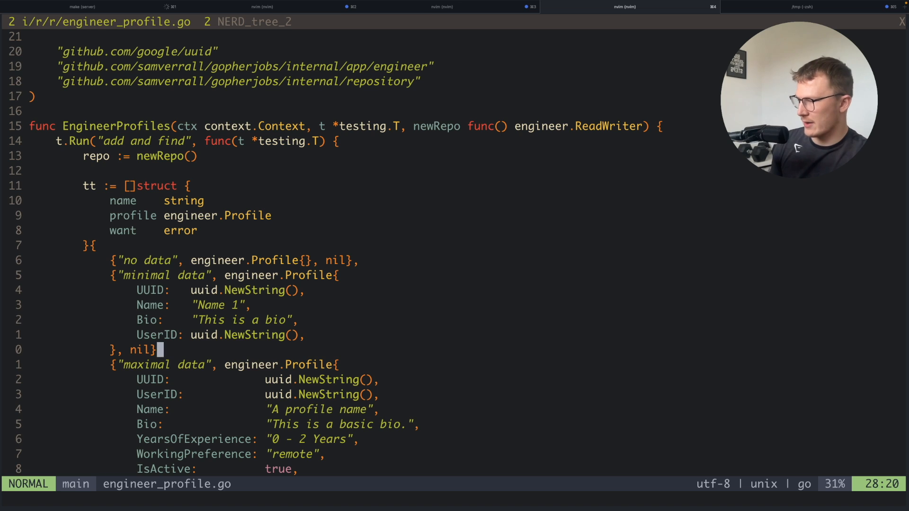
{"action": "scroll", "scroll_direction": "down", "scroll_amount": 3}
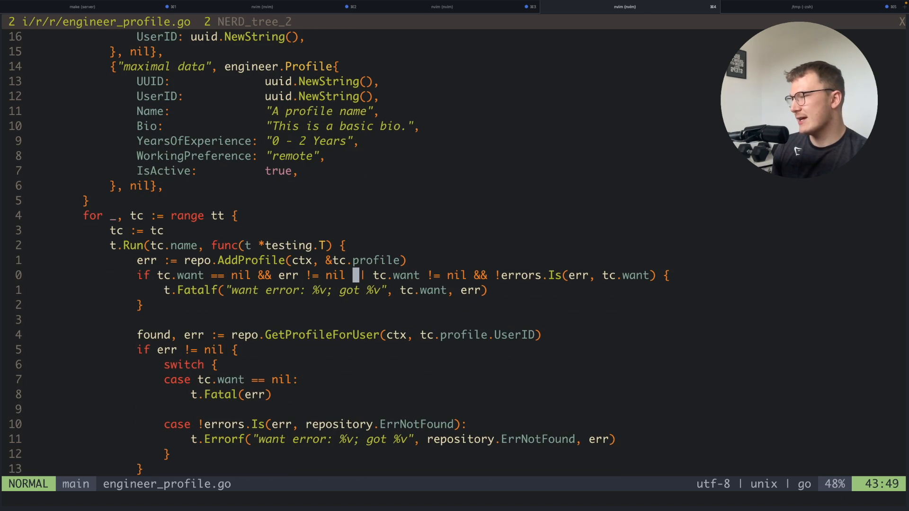
{"action": "key", "text": "V"}
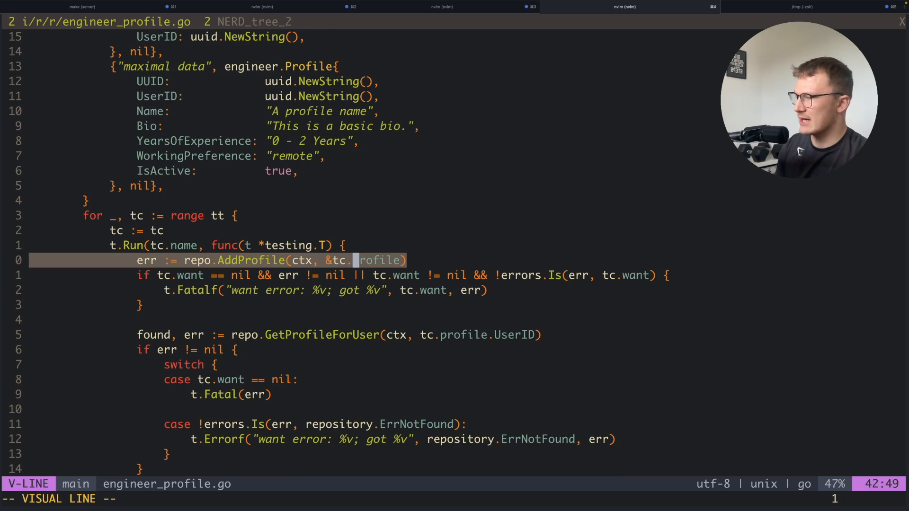
{"action": "key", "text": "Escape"}
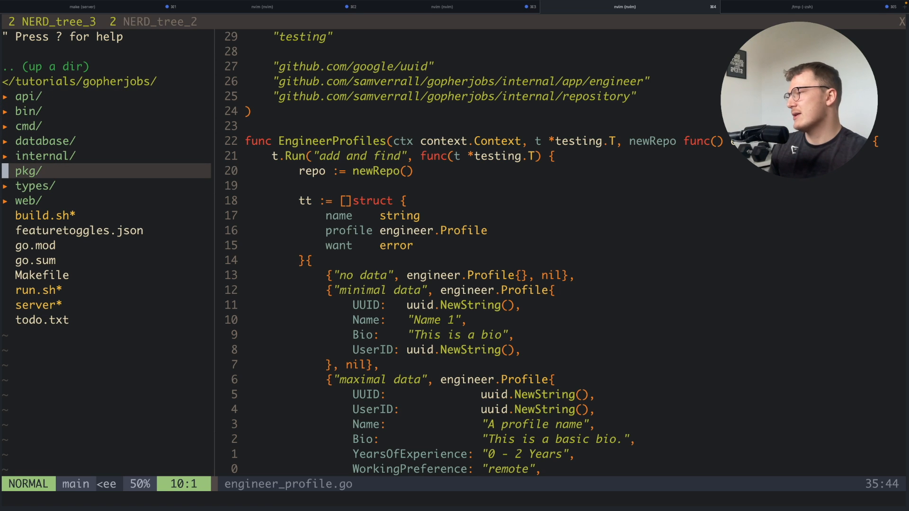
Open pkg/postgrestest/postgrestest.go and scroll through NewTestEnv and NewInMemTestDatabase.
{"action": "left_click", "coordinate": [27, 170]}
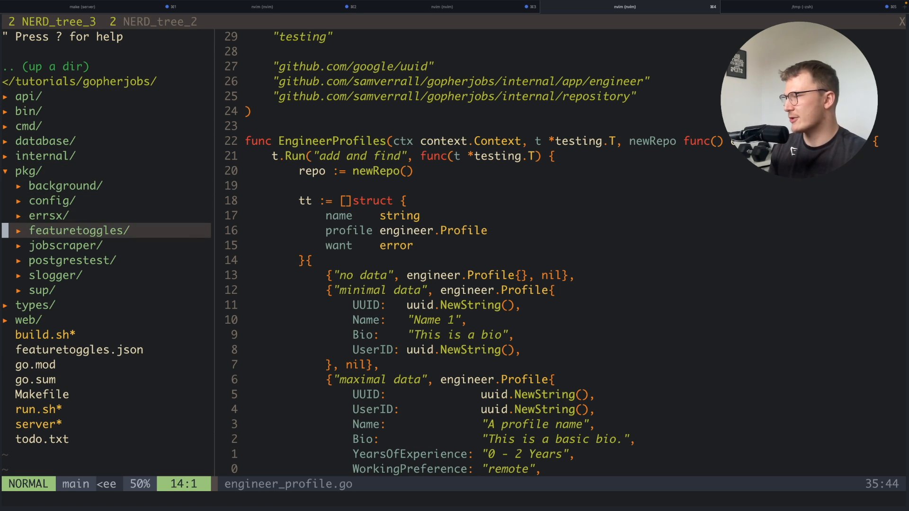
{"action": "left_click", "coordinate": [71, 260]}
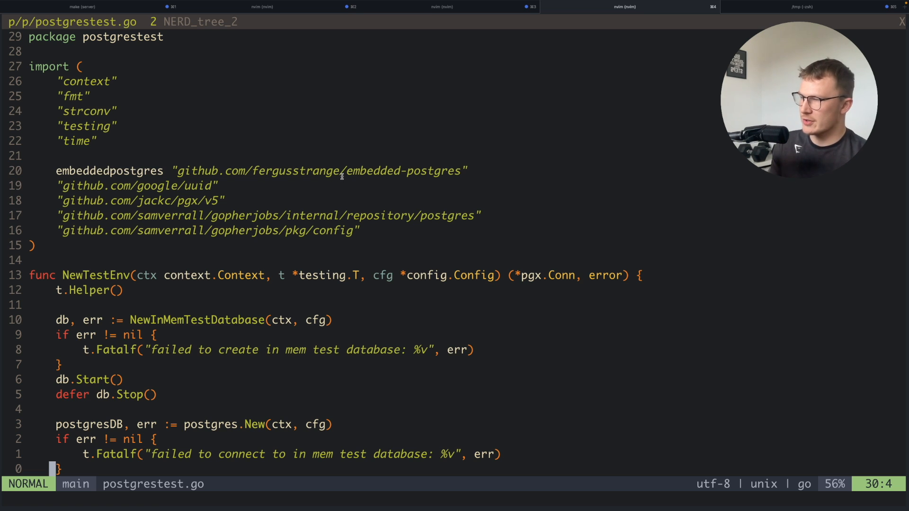
{"action": "mouse_move", "coordinate": [337, 160]}
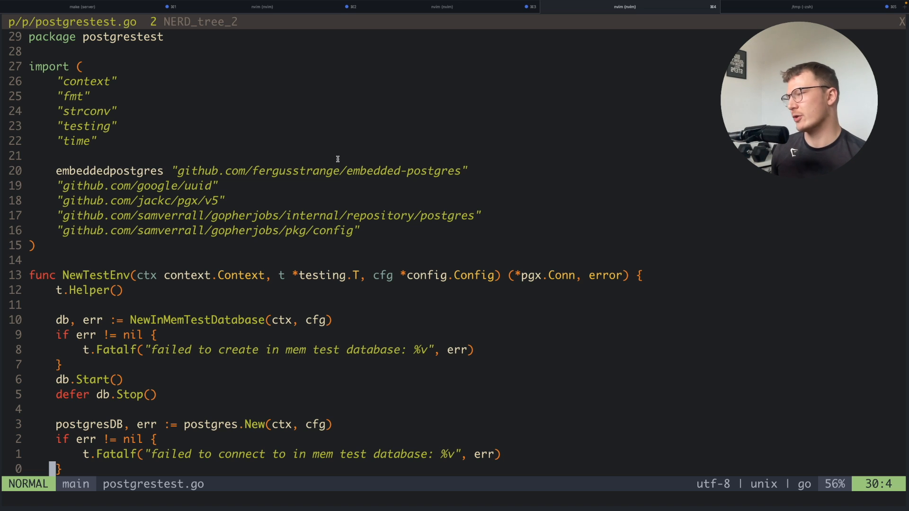
{"action": "scroll", "scroll_direction": "down", "scroll_amount": 3}
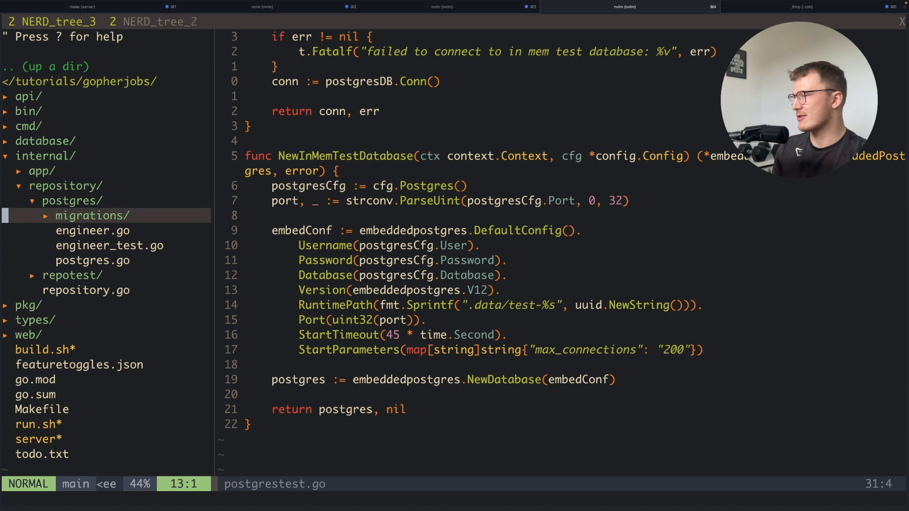
Open repository/postgres/engineer_test.go and select the in-memory database setup and t.Cleanup blocks.
{"action": "left_click", "coordinate": [109, 245]}
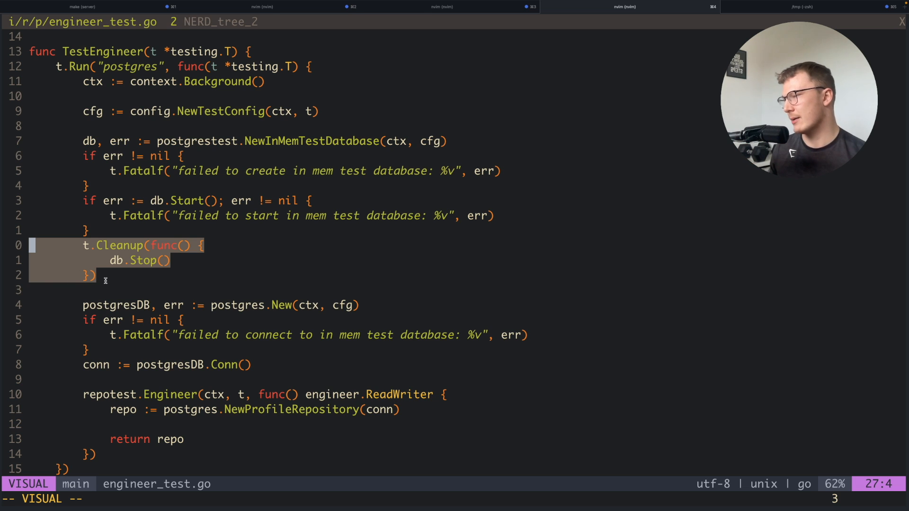
{"action": "key", "text": "Escape"}
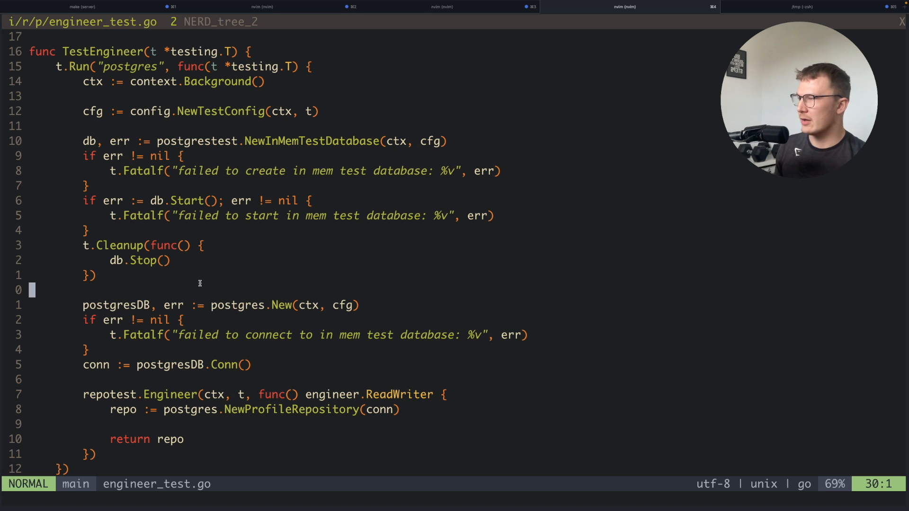
{"action": "key", "text": "v"}
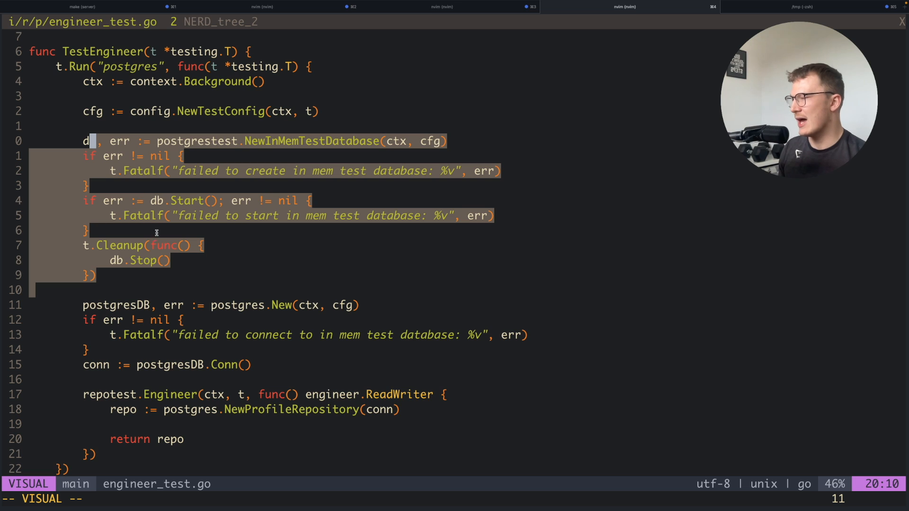
{"action": "scroll", "scroll_direction": "down", "scroll_amount": 3}
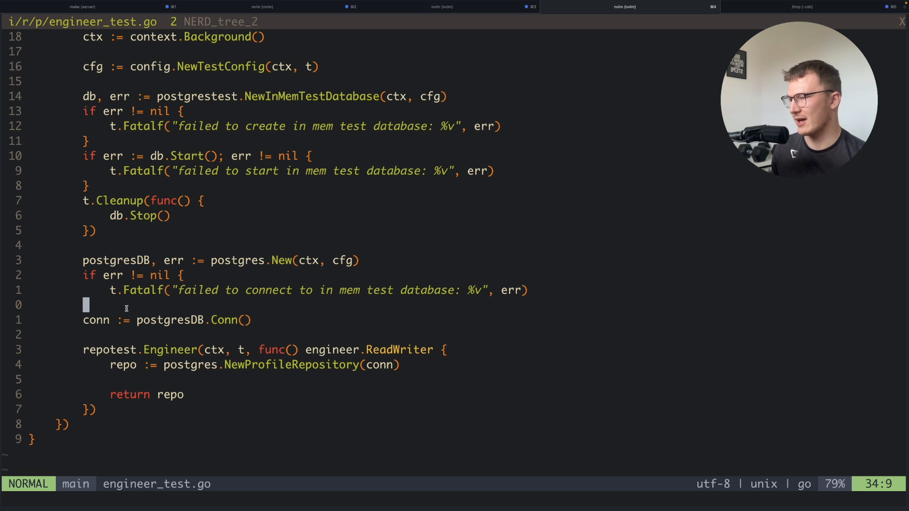
{"action": "scroll", "scroll_direction": "down", "scroll_amount": 3}
{"action": "type", "text": "}"}
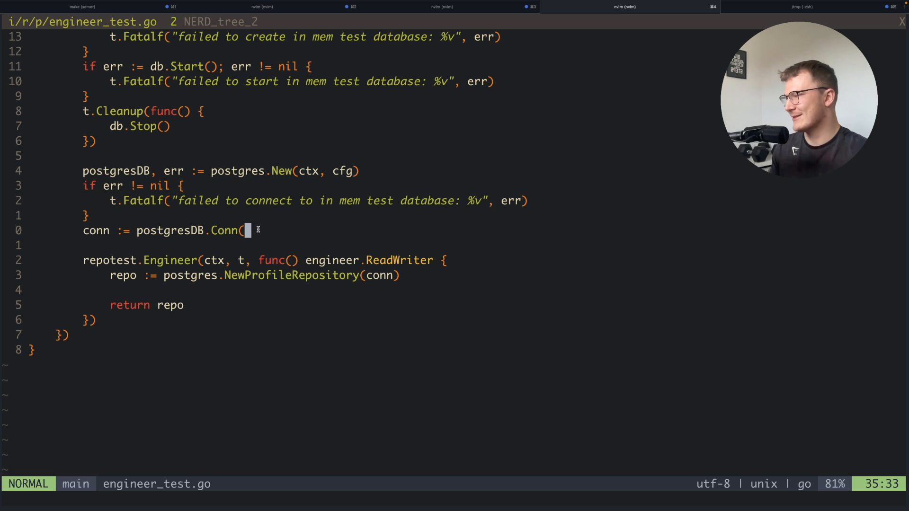
Add defer conn.Close(ctx) after conn := postgresDB.Conn(), save, and return to engineer_profile.go.
{"action": "type", "text": "defer po"}
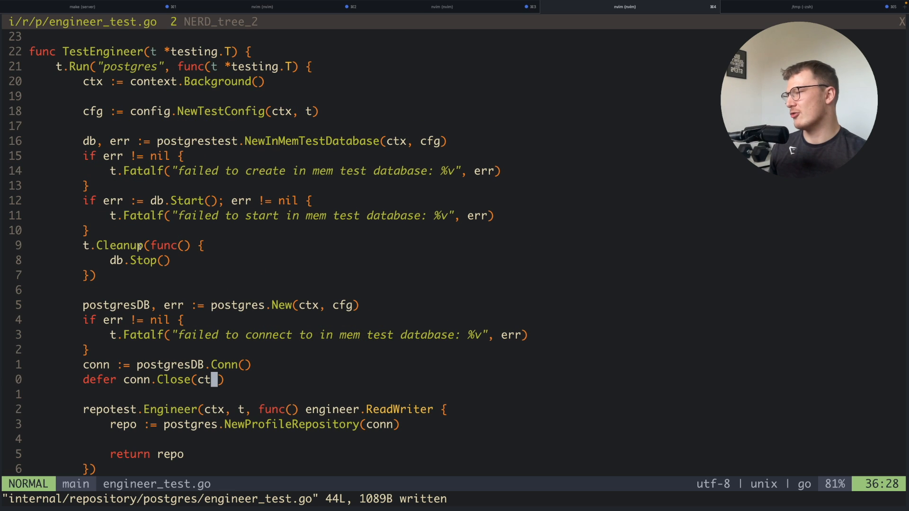
{"action": "scroll", "scroll_direction": "down", "scroll_amount": 3}
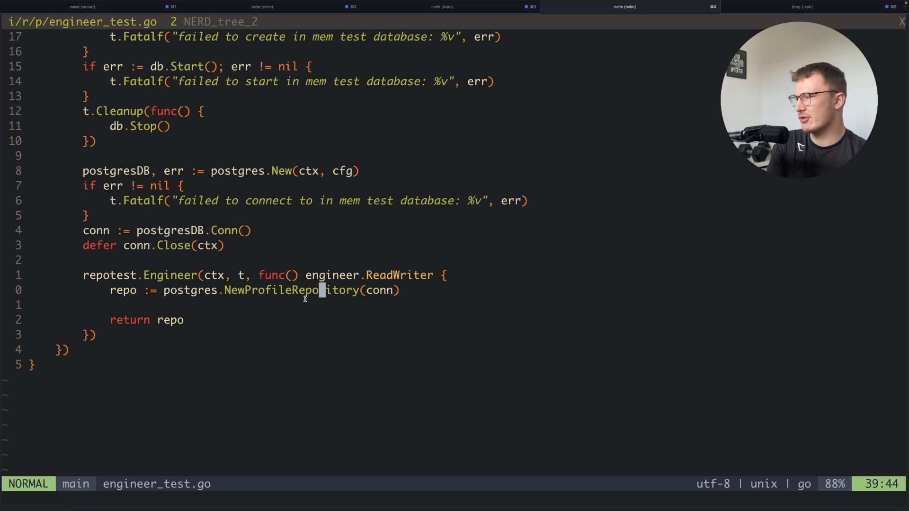
{"action": "key", "text": "v"}
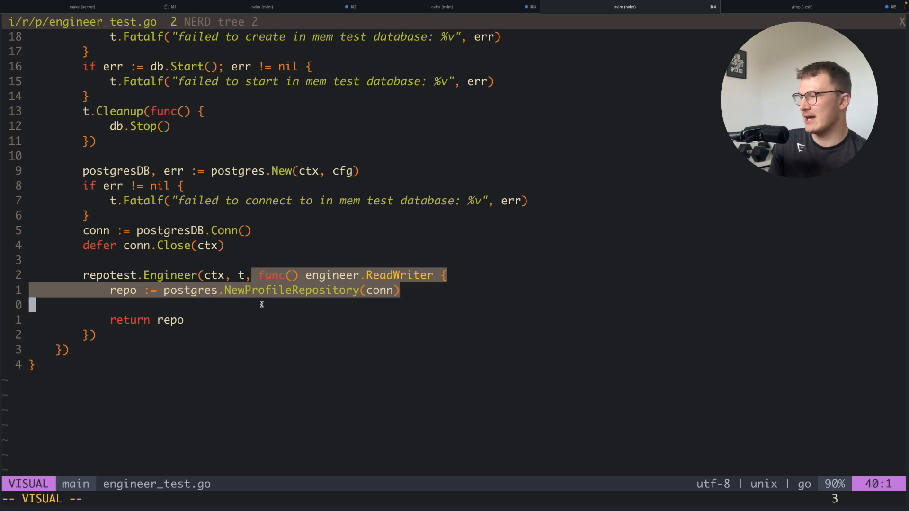
{"action": "key", "text": "Escape"}
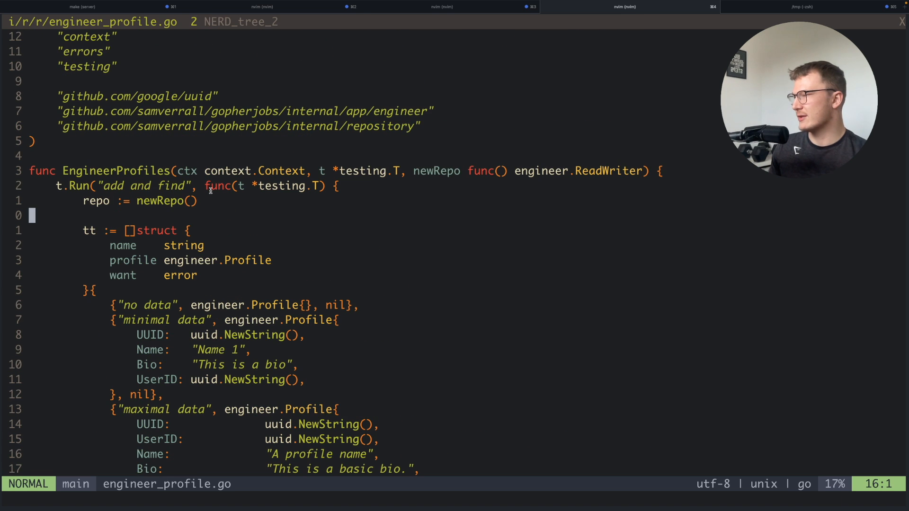
Scroll through engineer_profile.go and open repotest/engineer.go showing the 'profiles' subtest.
{"action": "scroll", "scroll_direction": "down", "scroll_amount": 3}
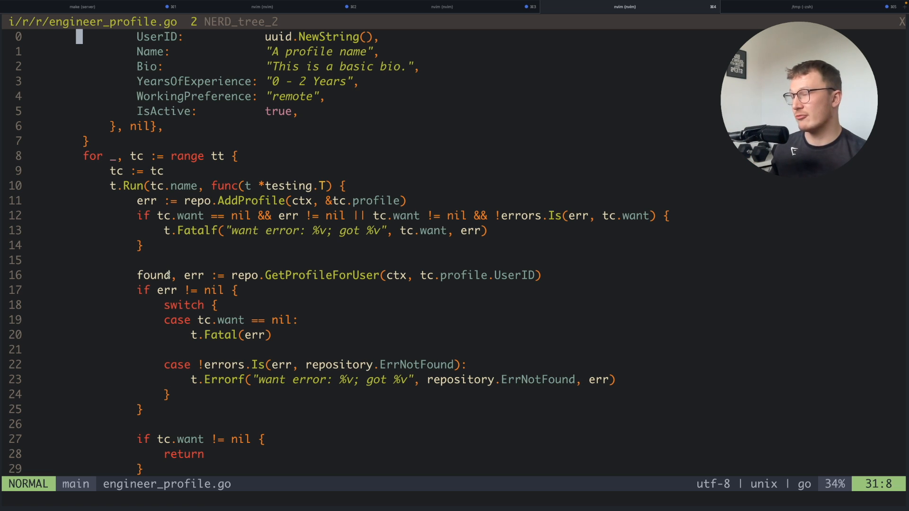
{"action": "scroll", "scroll_direction": "down", "scroll_amount": 3}
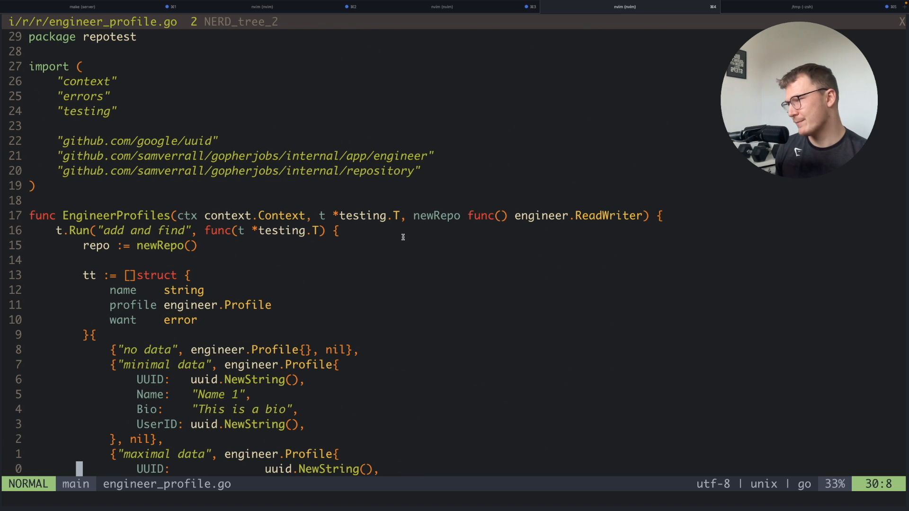
{"action": "mouse_move", "coordinate": [296, 186]}
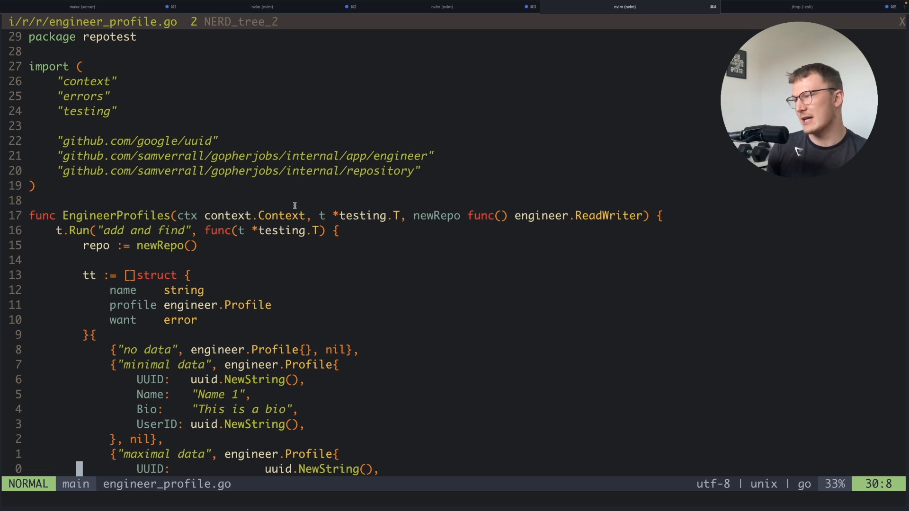
{"action": "mouse_move", "coordinate": [273, 198]}
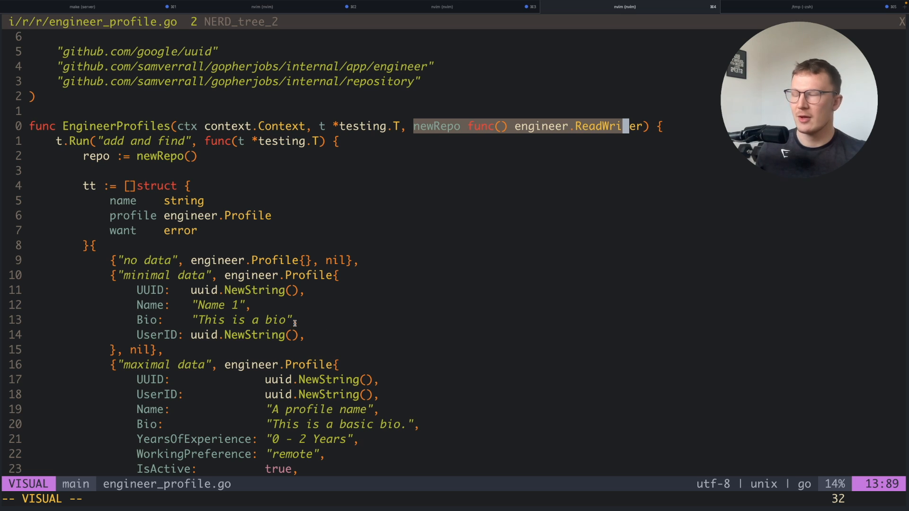
{"action": "key", "text": "Escape"}
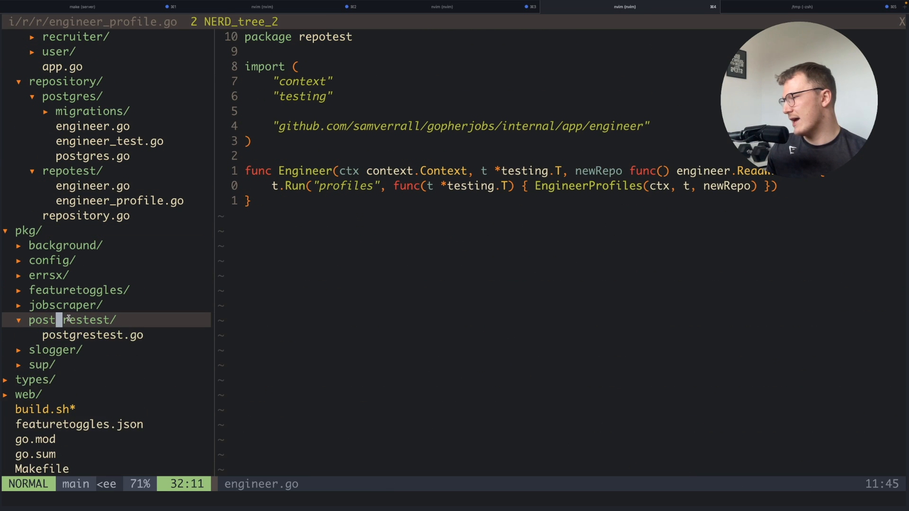
Reopen postgrestest.go and scroll down to the NewInMemTestDatabase embedded Postgres configuration.
{"action": "left_click", "coordinate": [92, 335]}
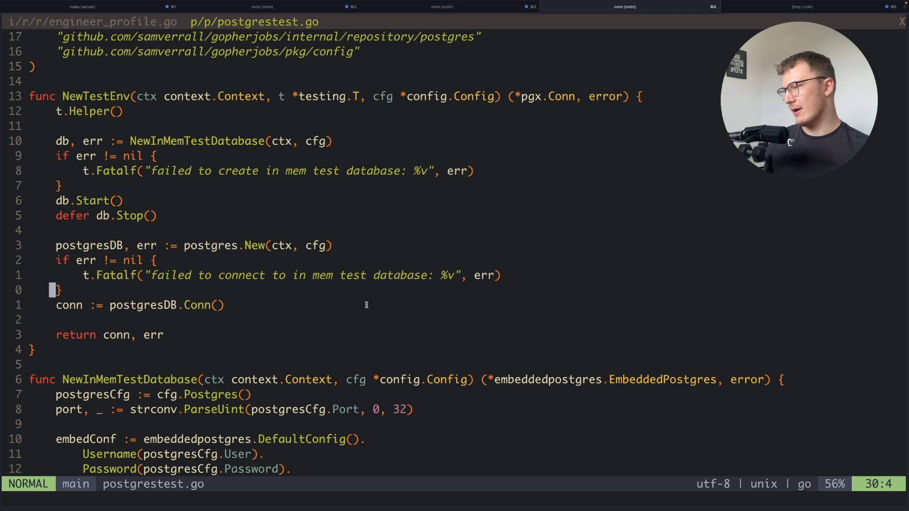
{"action": "scroll", "scroll_direction": "down", "scroll_amount": 3}
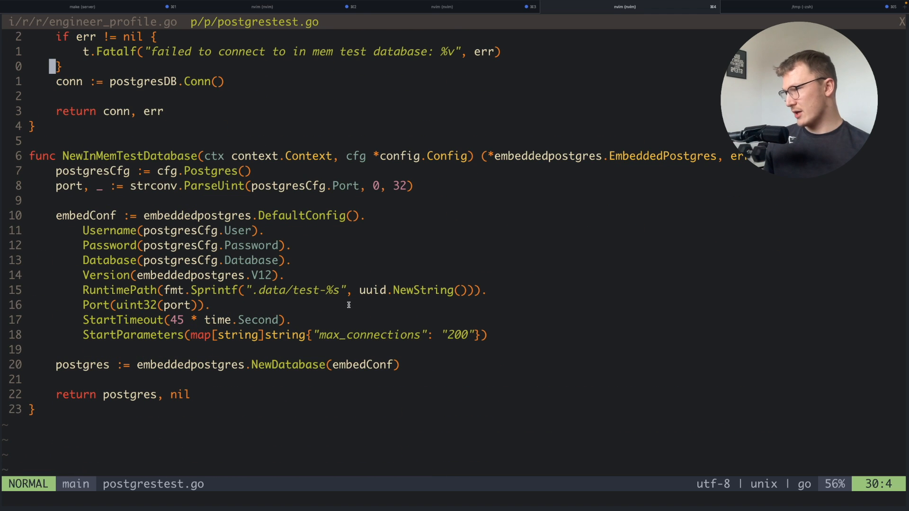